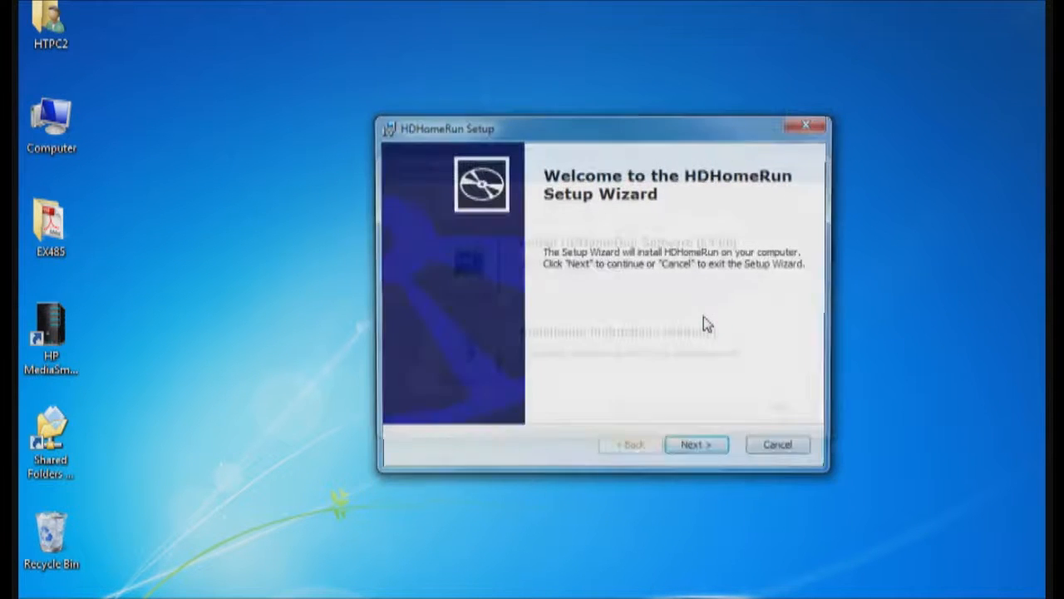
# Install the HDHomeRun software into the default installation folder.
pyautogui.click(696, 444)
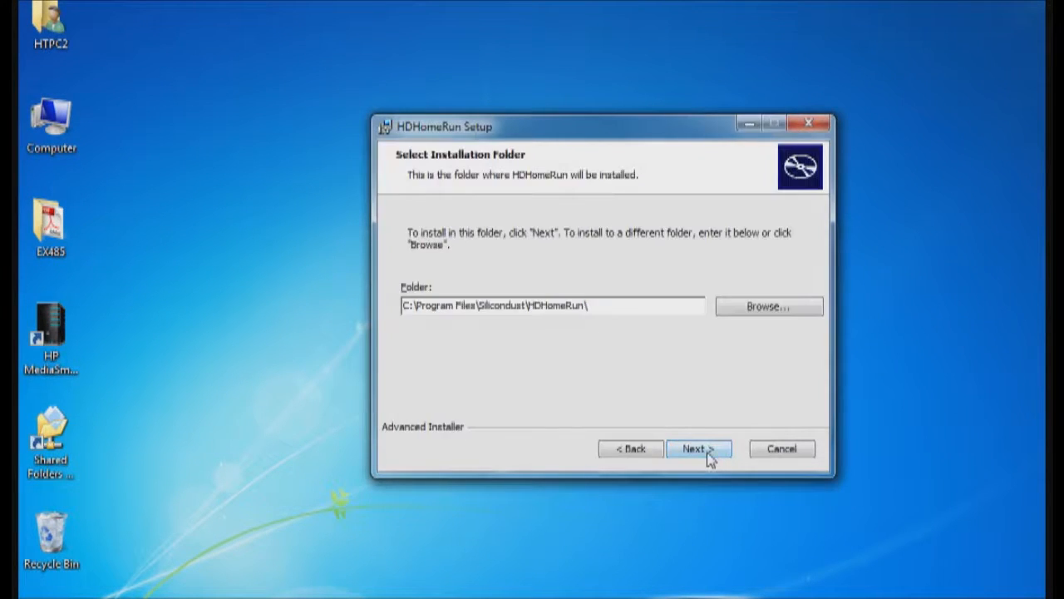
pyautogui.click(699, 448)
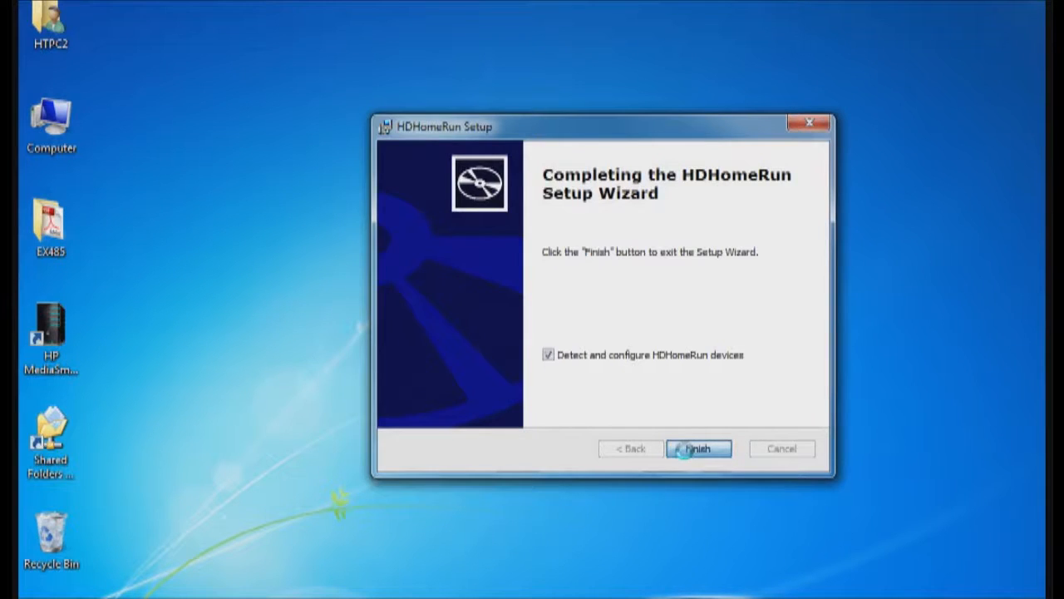
# Finish setup with device detection, then dismiss the 'Found 4 HDHomeRun Tuners' notice.
pyautogui.click(698, 448)
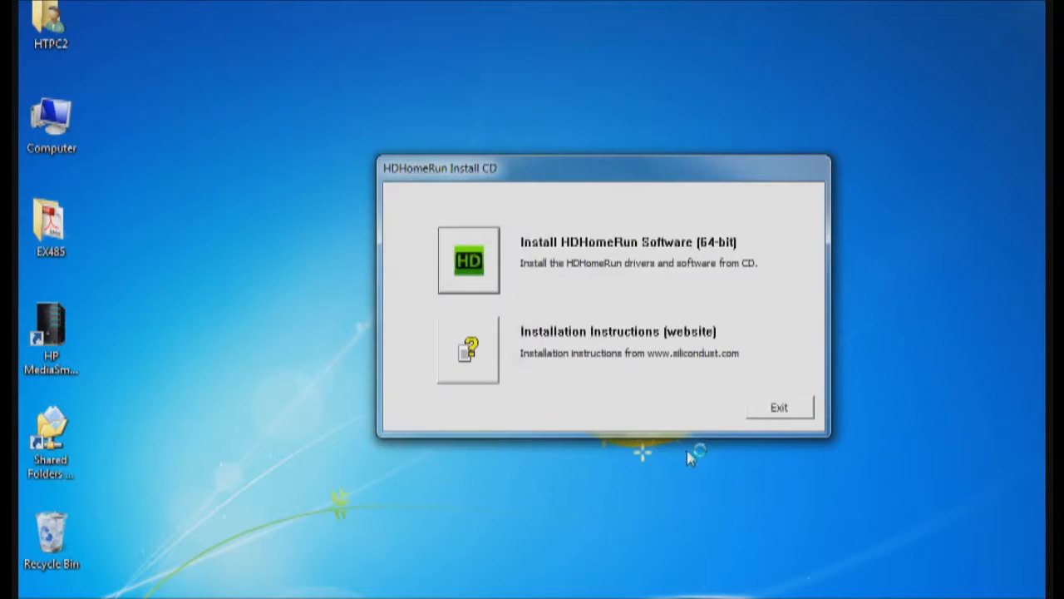
pyautogui.moveTo(793, 433)
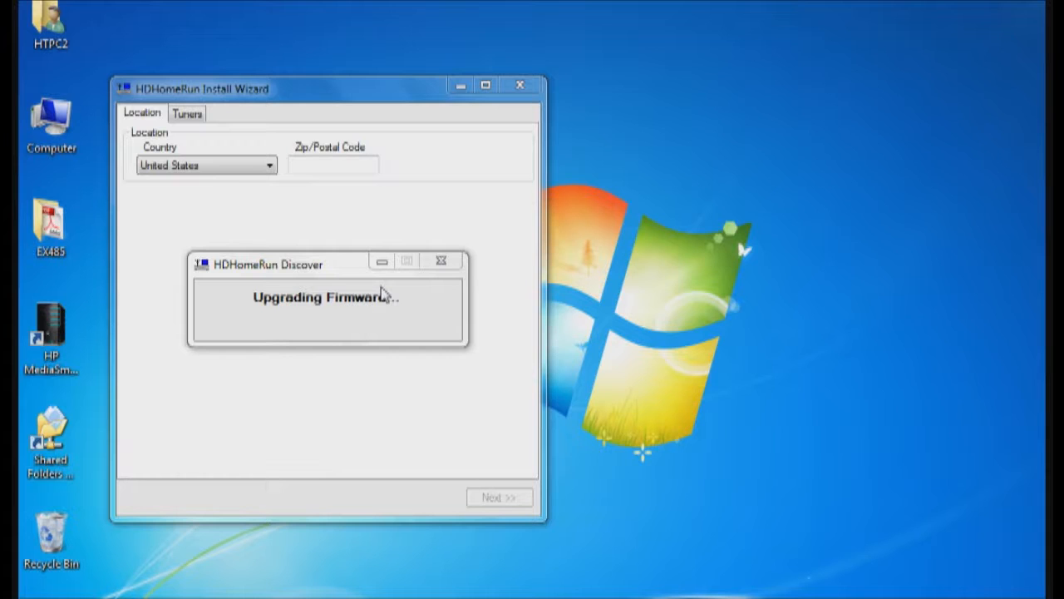
pyautogui.moveTo(349, 274)
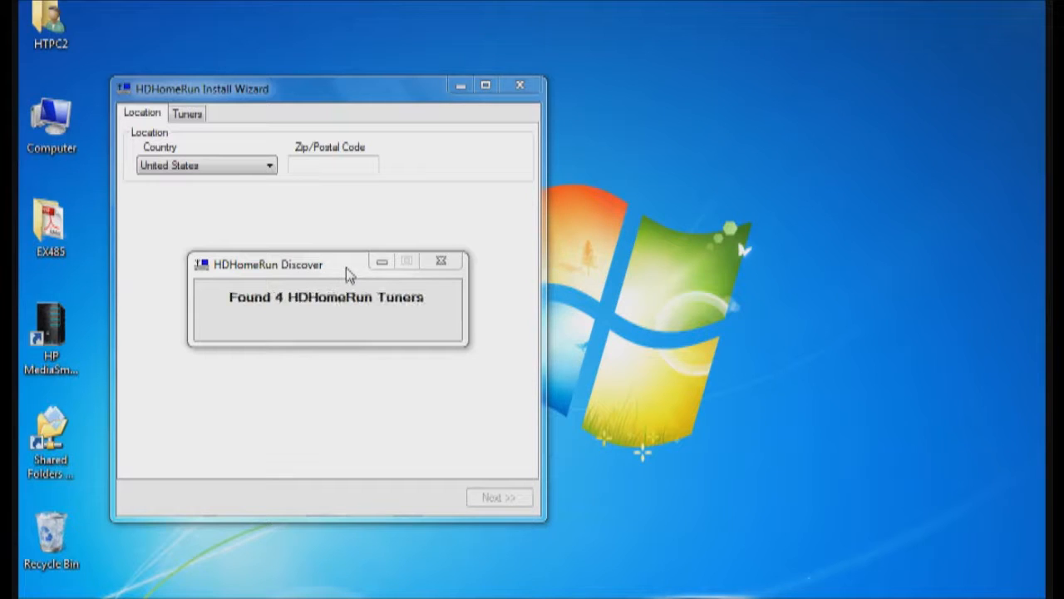
pyautogui.click(442, 261)
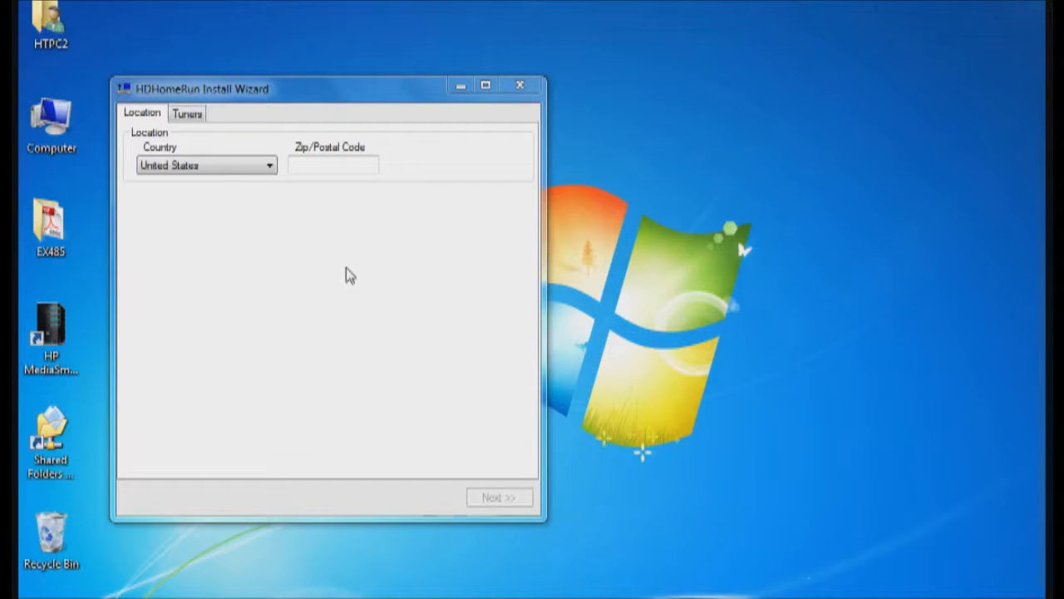
# Dismiss the tuner-source note and enter postal code 91702 as the location.
pyautogui.click(187, 113)
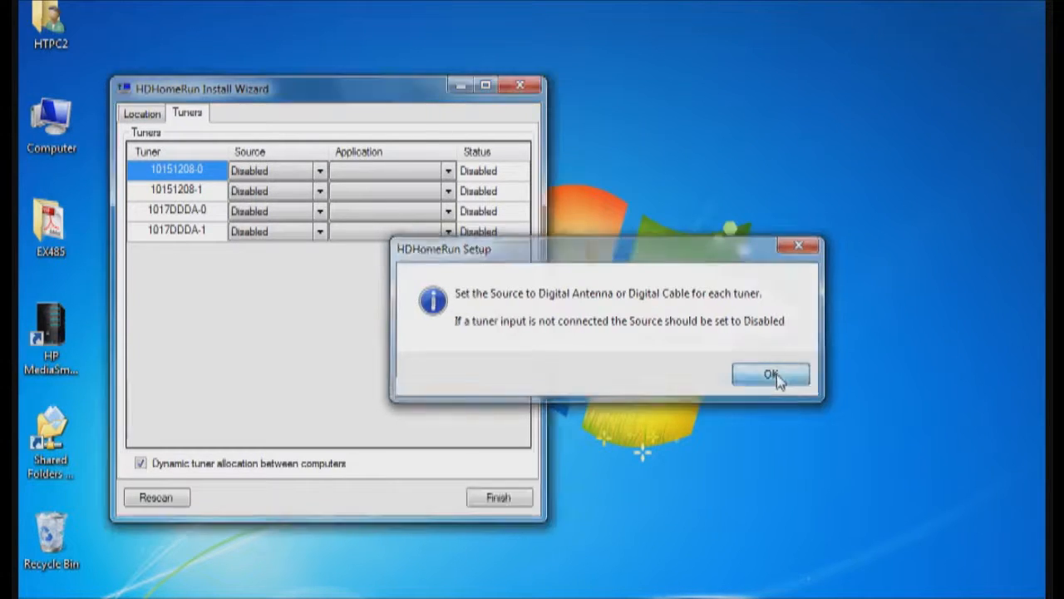
pyautogui.click(768, 373)
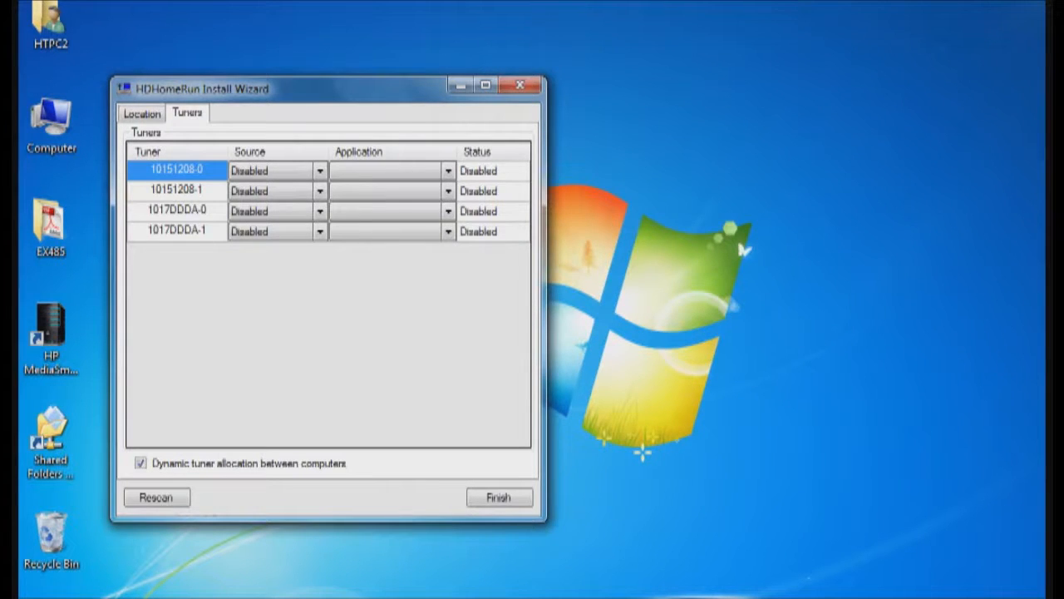
pyautogui.click(142, 112)
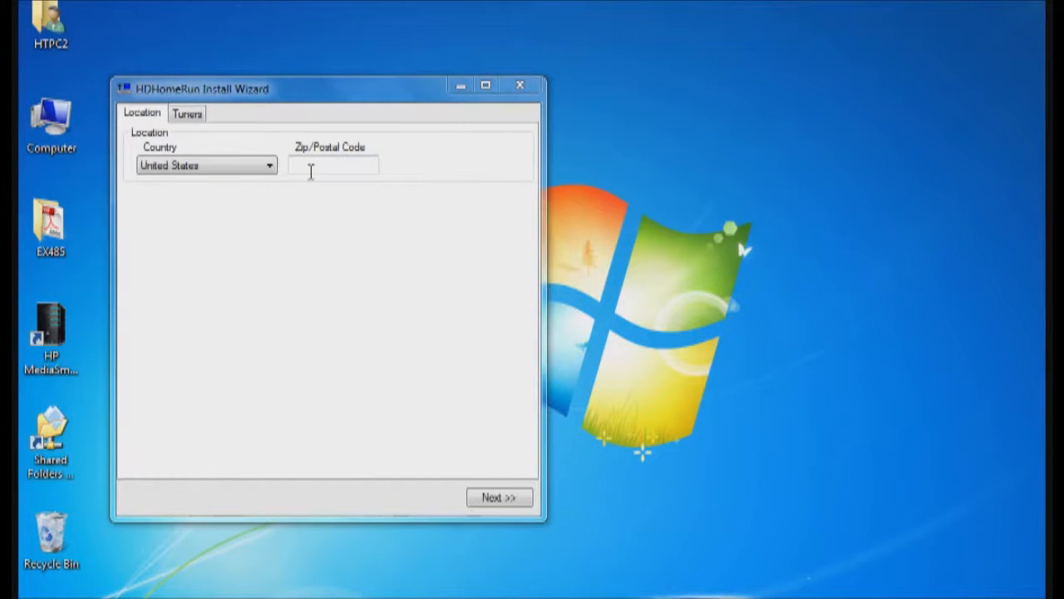
pyautogui.click(333, 164)
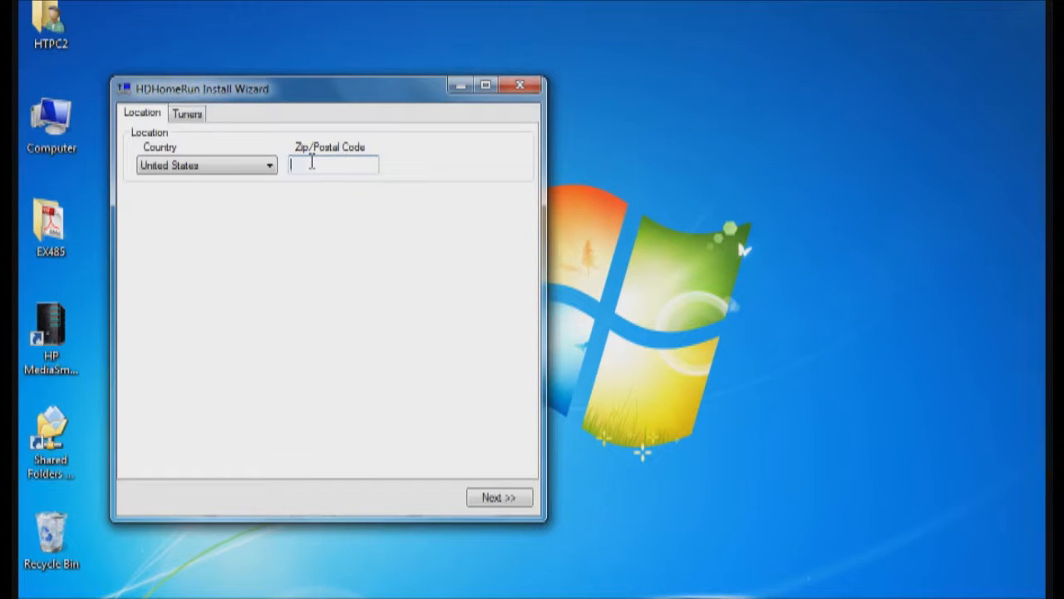
pyautogui.write('91702')
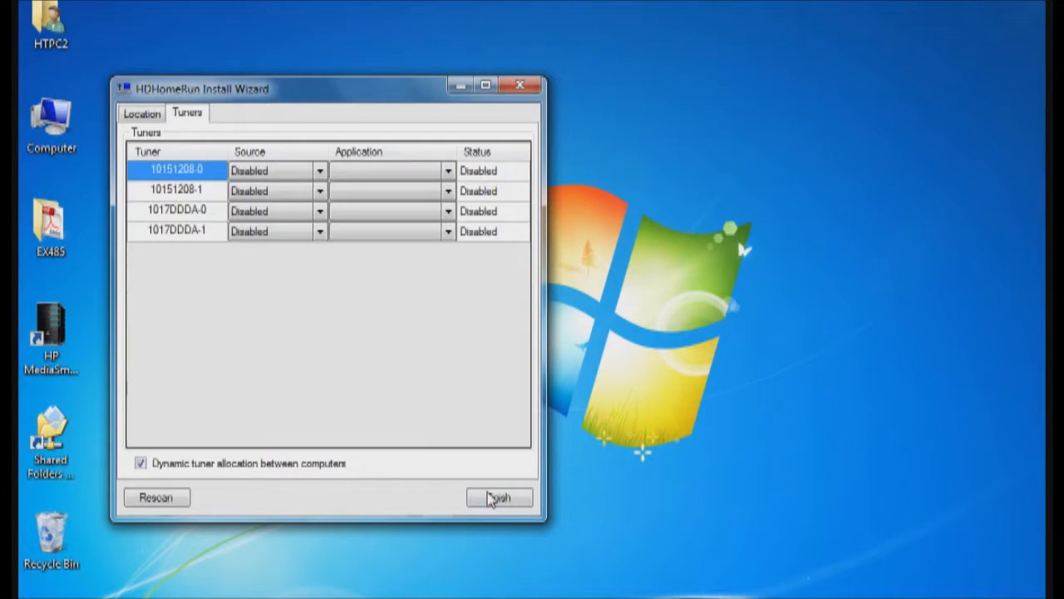
pyautogui.moveTo(417, 447)
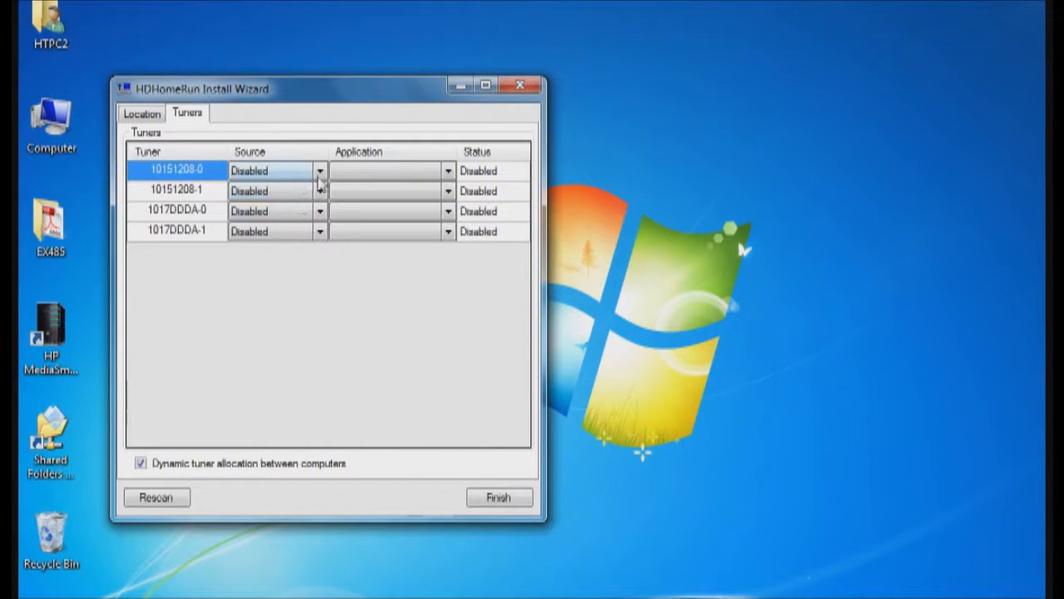
# Set the first tuner's signal source and assign it to Windows Media Center.
pyautogui.click(319, 171)
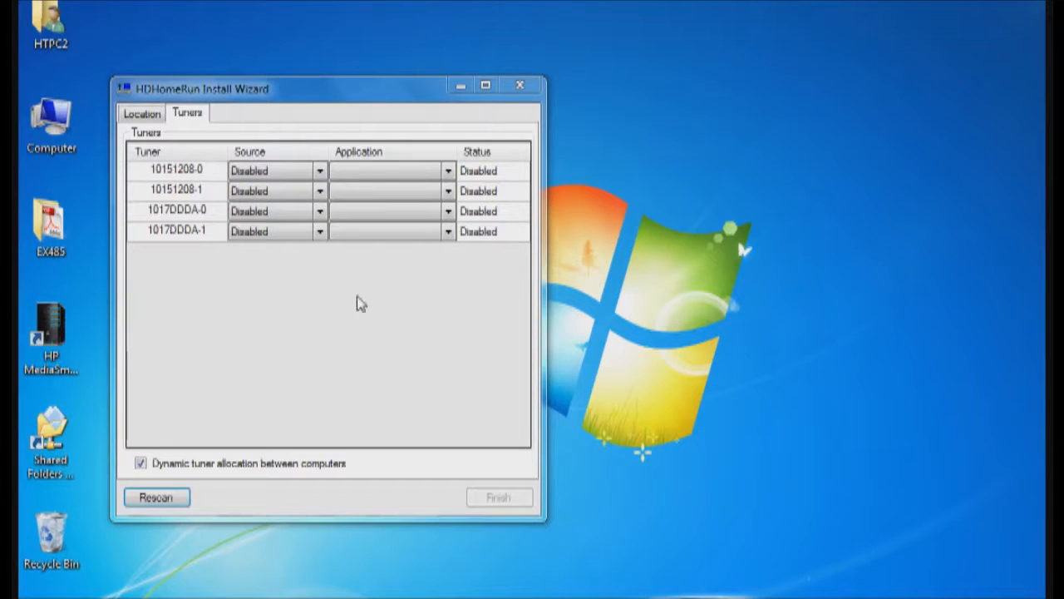
pyautogui.moveTo(191, 232)
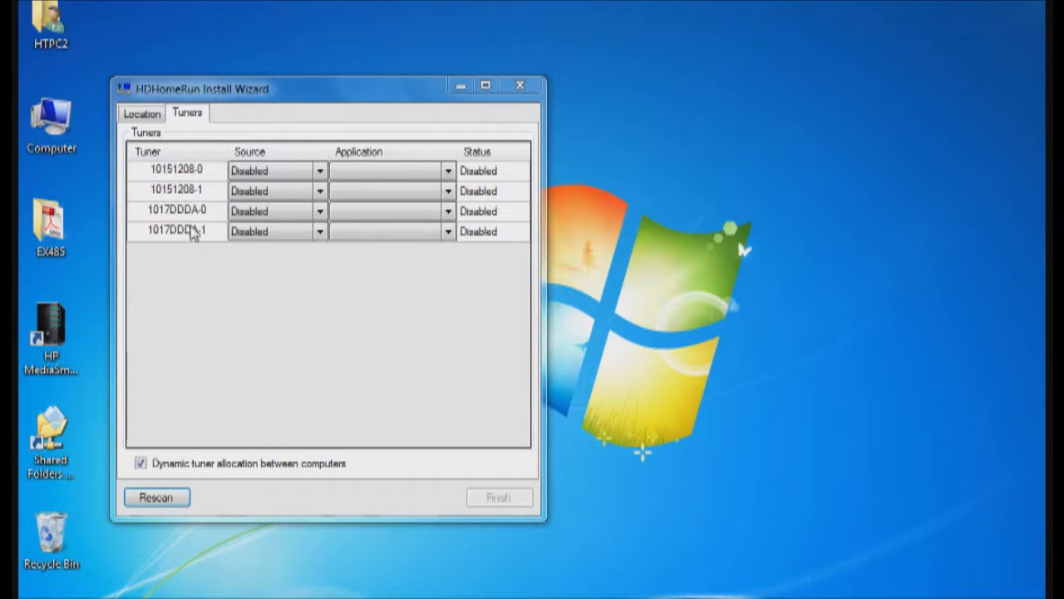
pyautogui.moveTo(205, 222)
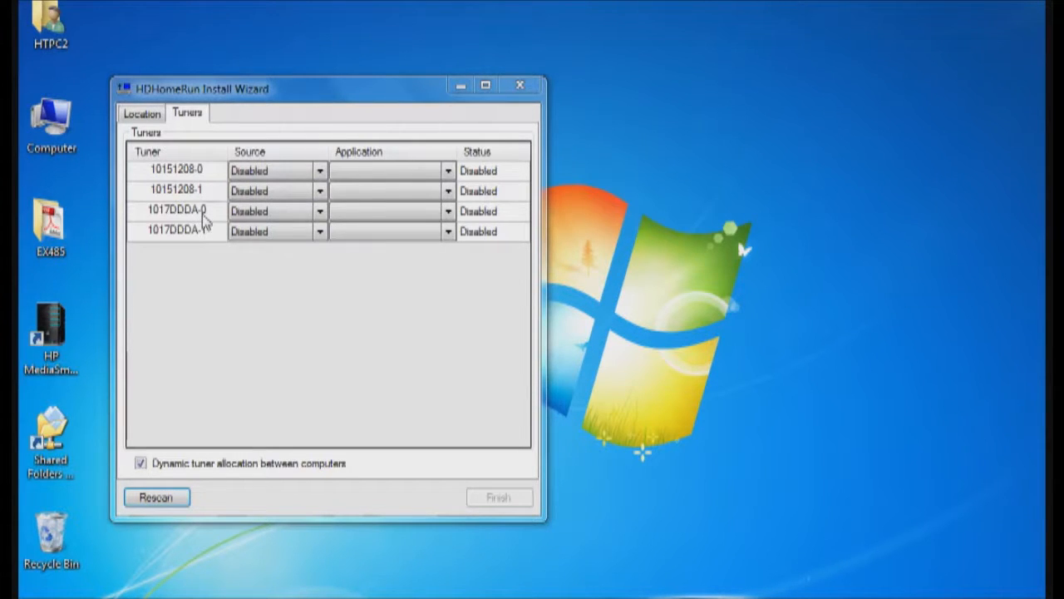
pyautogui.moveTo(162, 225)
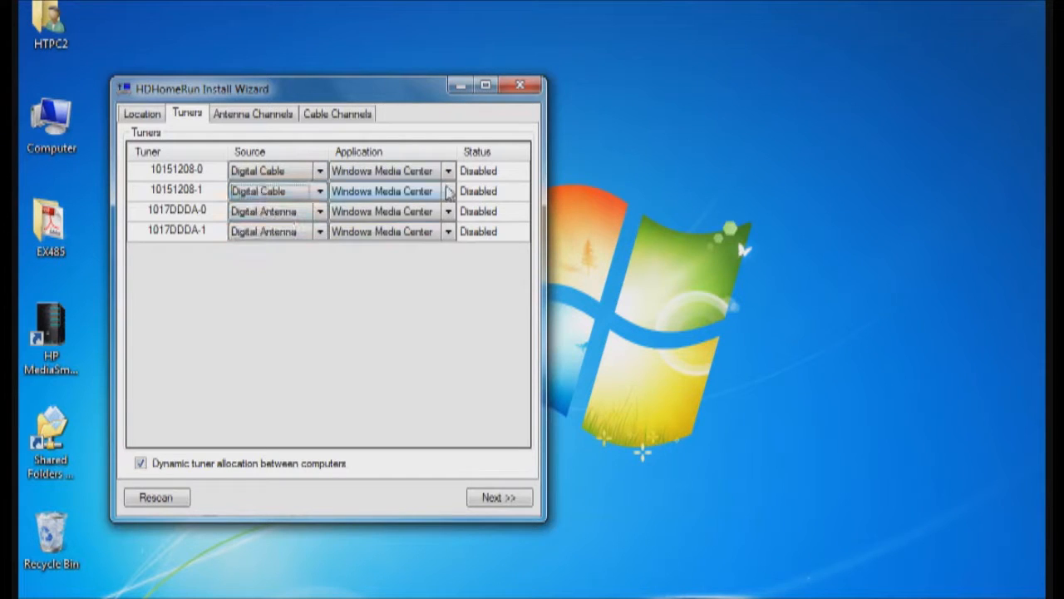
pyautogui.click(448, 170)
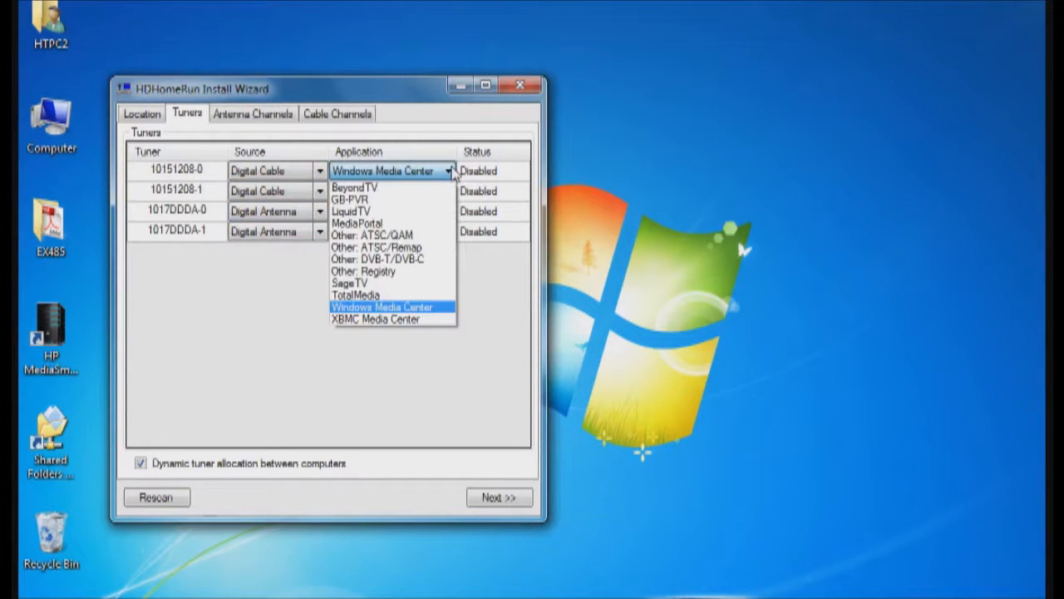
pyautogui.moveTo(399, 318)
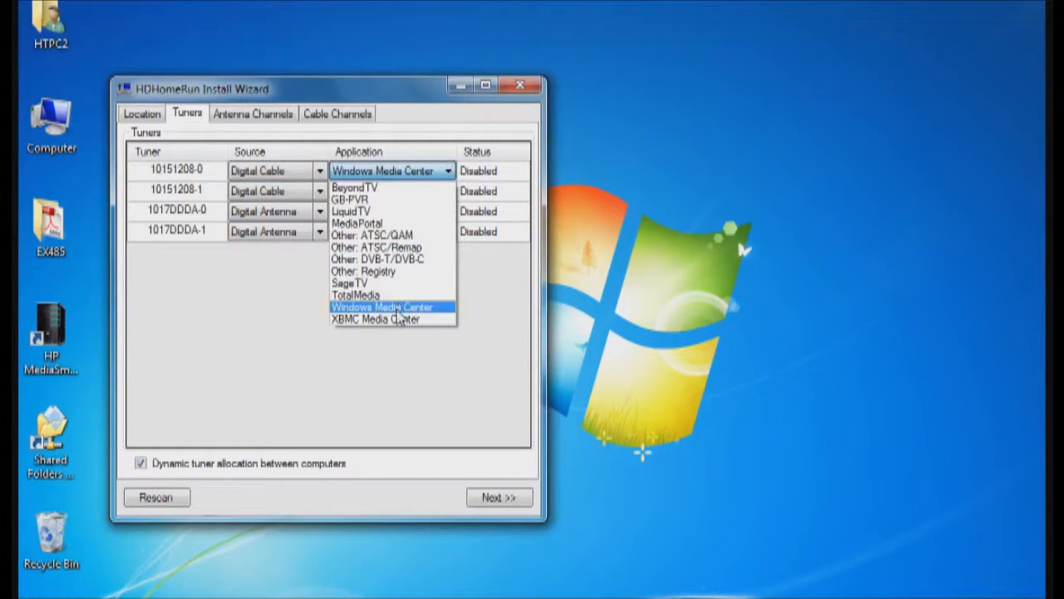
pyautogui.click(383, 307)
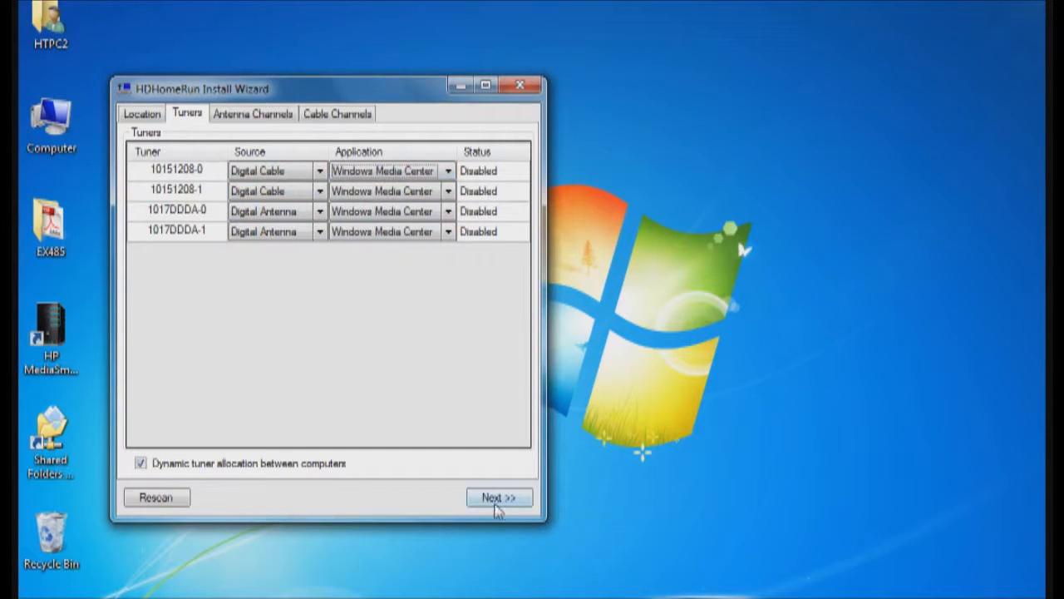
# Scan antenna channels on tuner 1017DDDA-0 and review the station list.
pyautogui.click(497, 497)
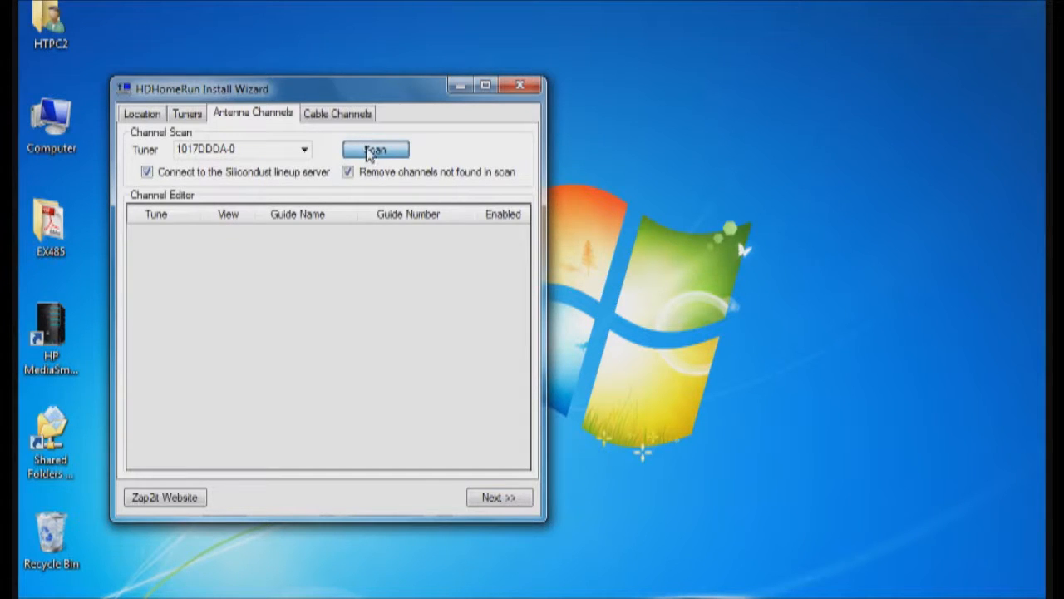
pyautogui.moveTo(311, 151)
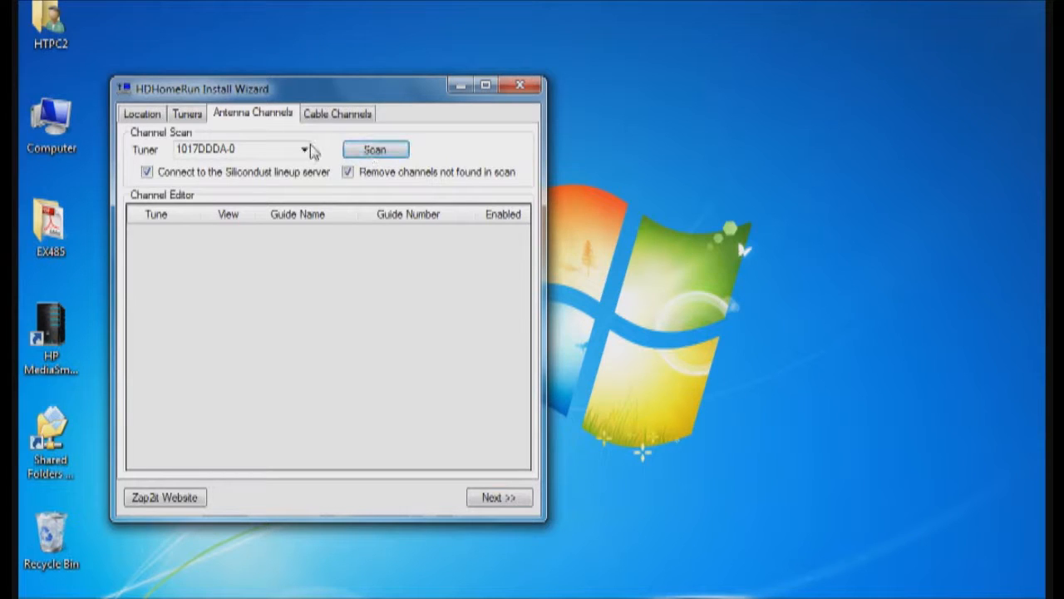
pyautogui.click(306, 148)
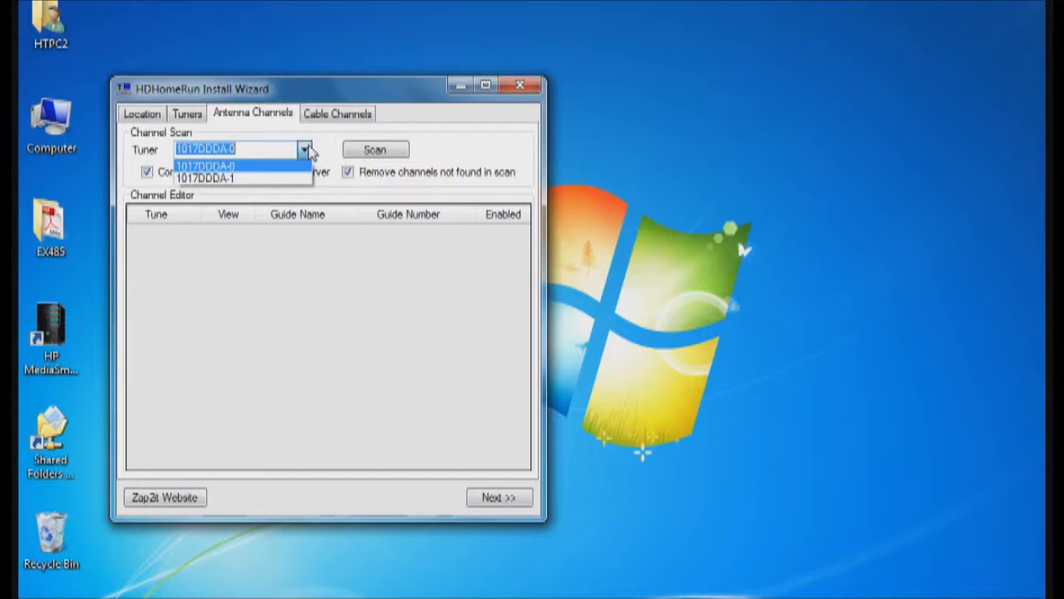
pyautogui.click(207, 165)
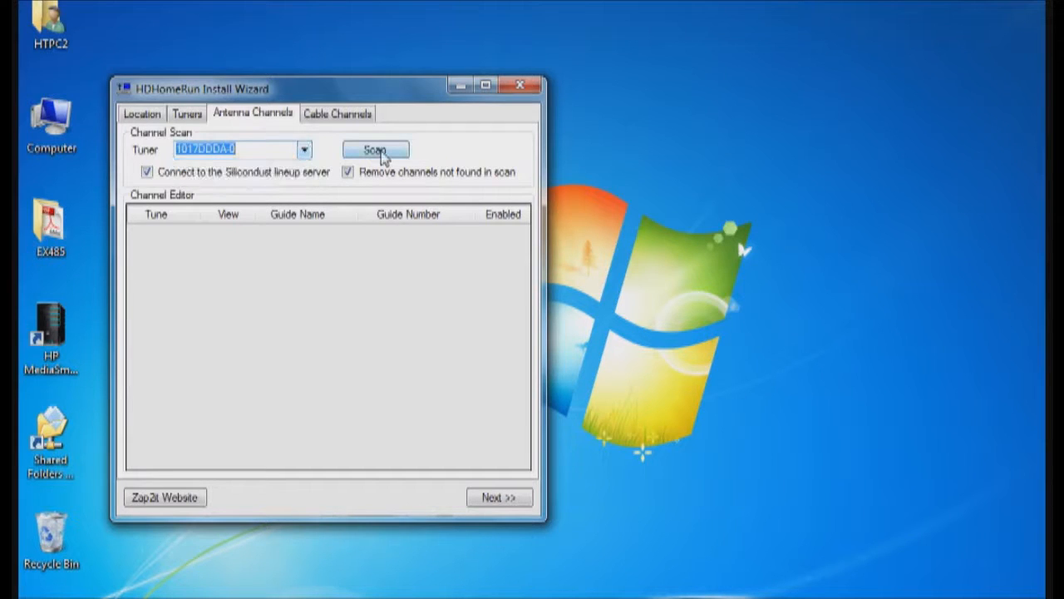
pyautogui.click(375, 150)
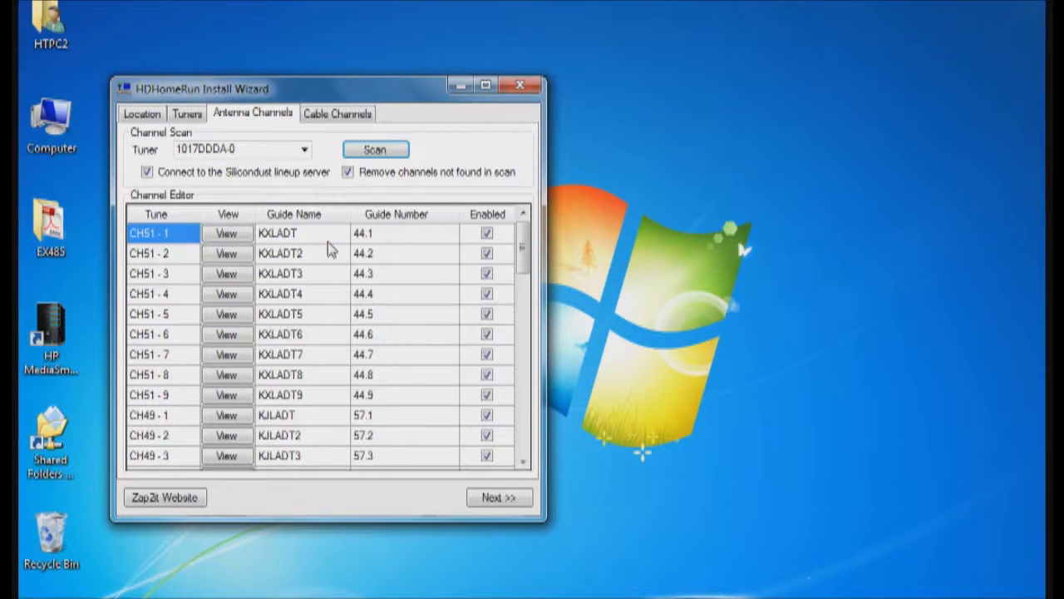
pyautogui.moveTo(306, 155)
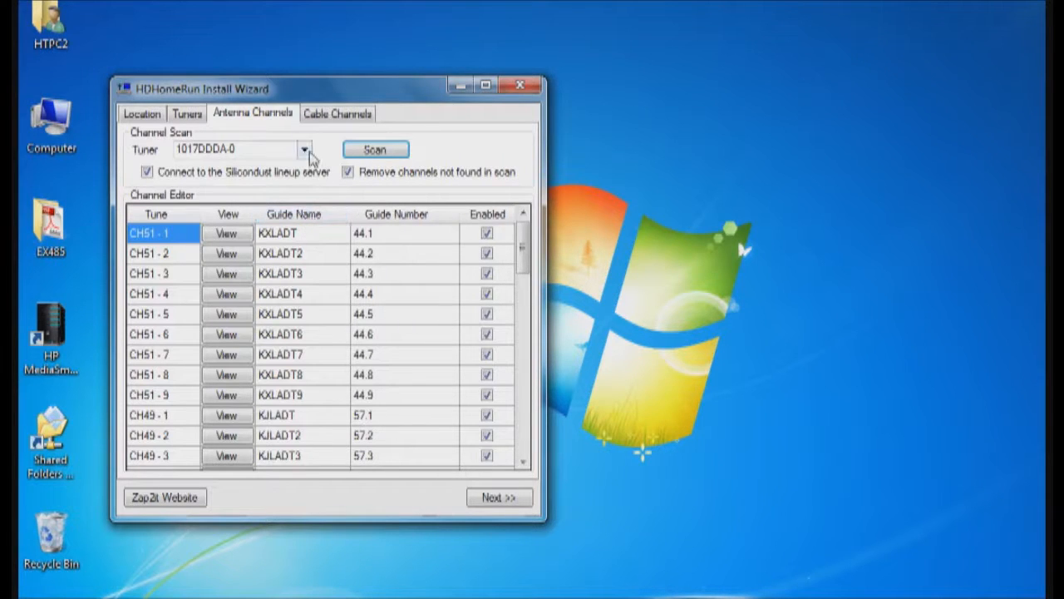
pyautogui.scroll(-3)
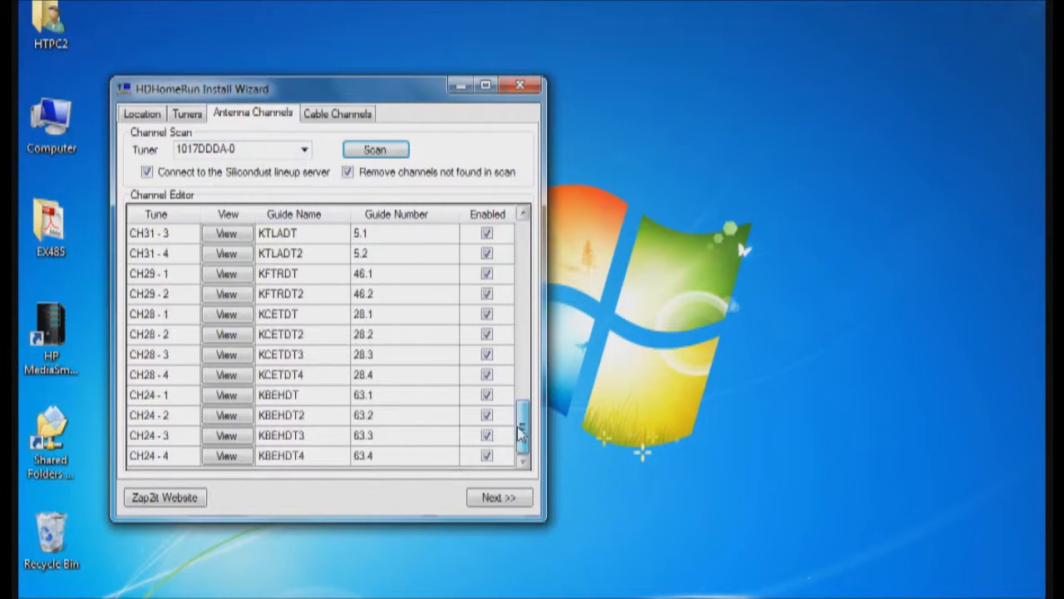
pyautogui.scroll(3)
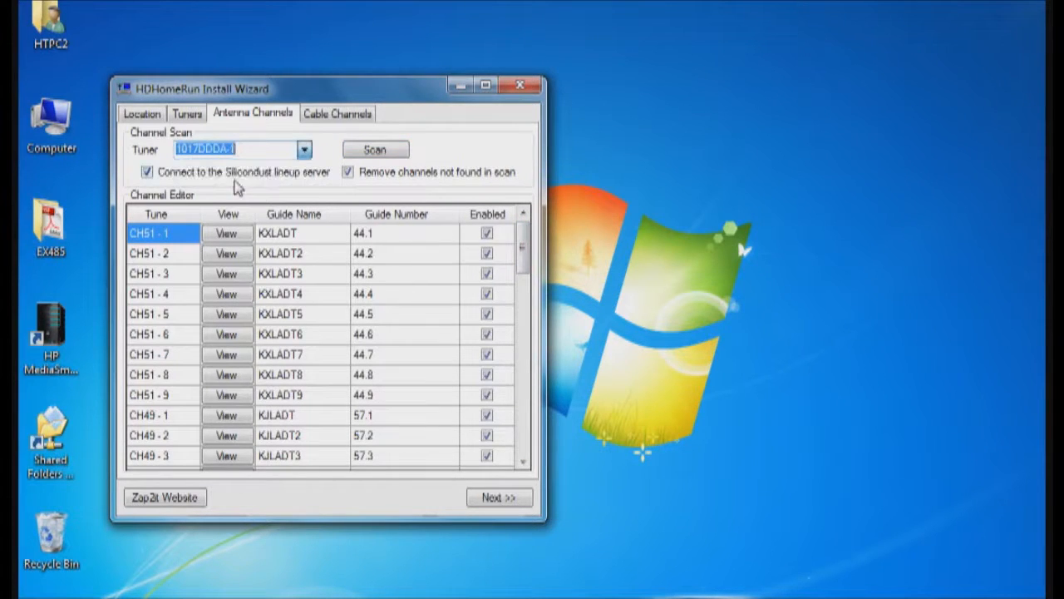
pyautogui.moveTo(515, 269)
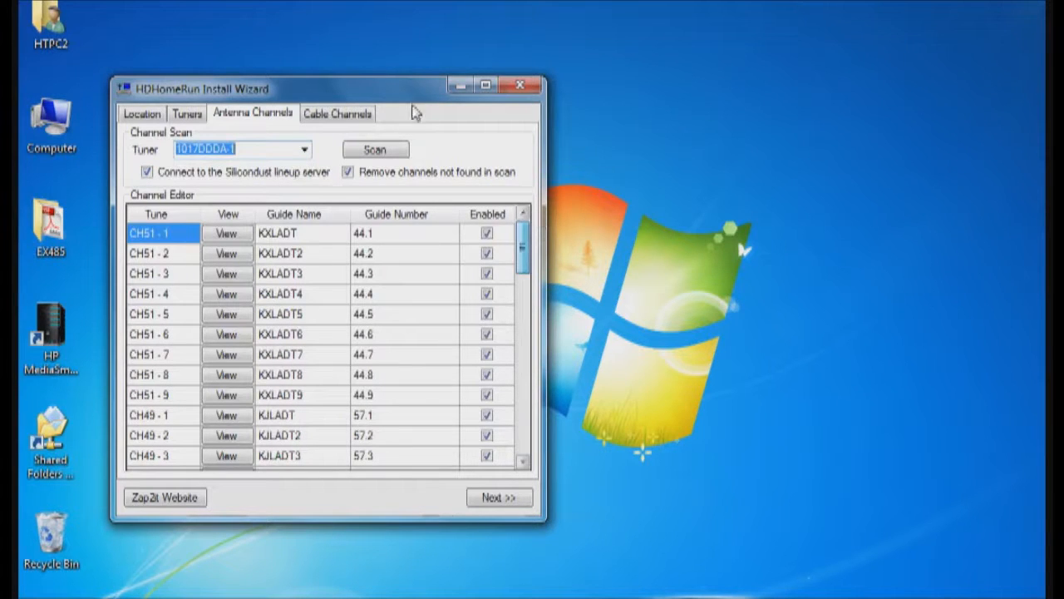
# Scan cable channels and review stations such as KABC-DT and KTLA.
pyautogui.click(336, 112)
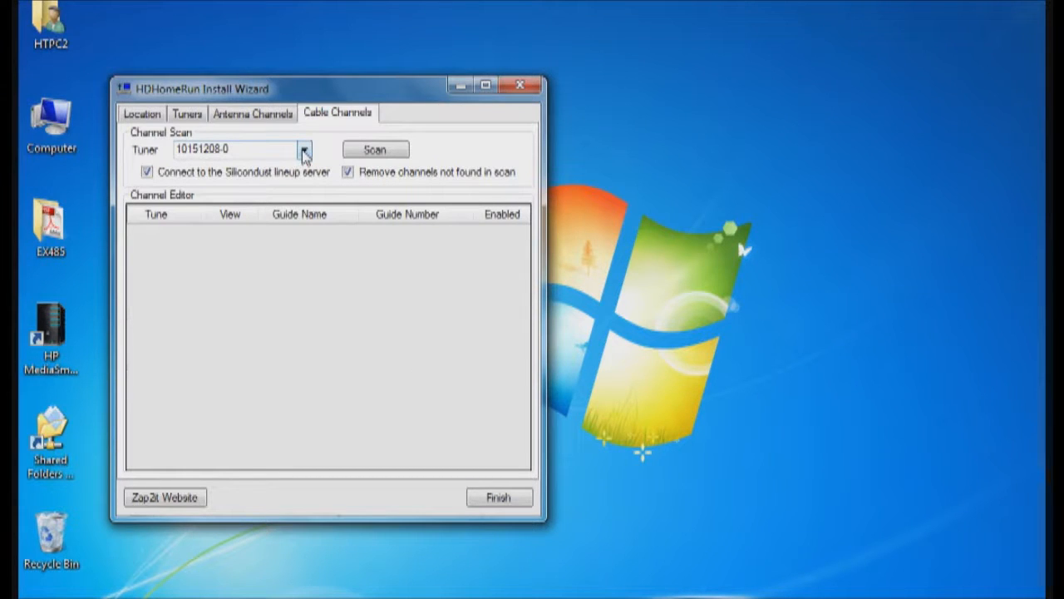
pyautogui.click(375, 148)
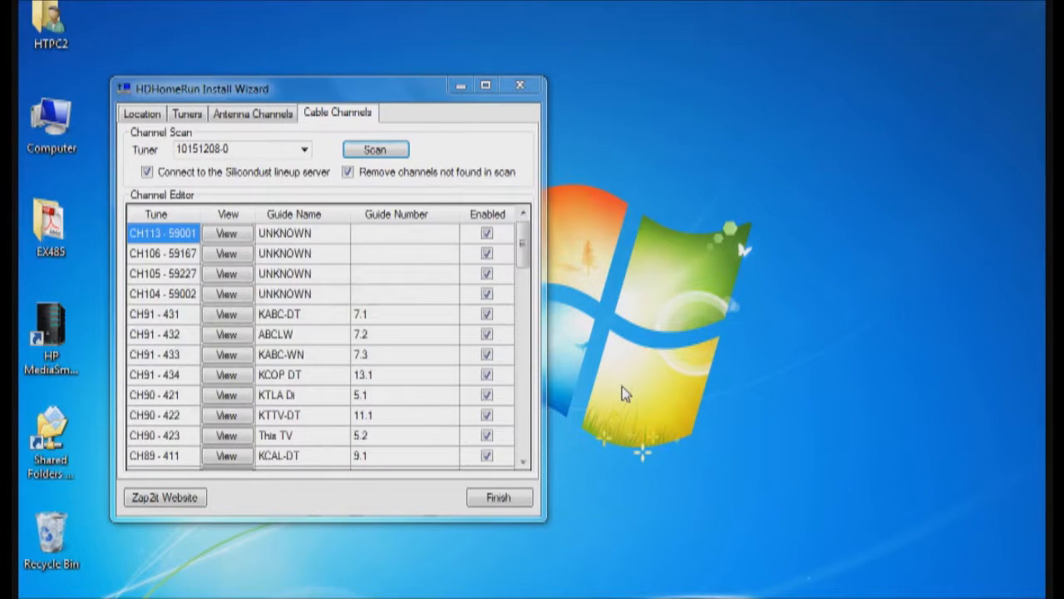
pyautogui.moveTo(609, 397)
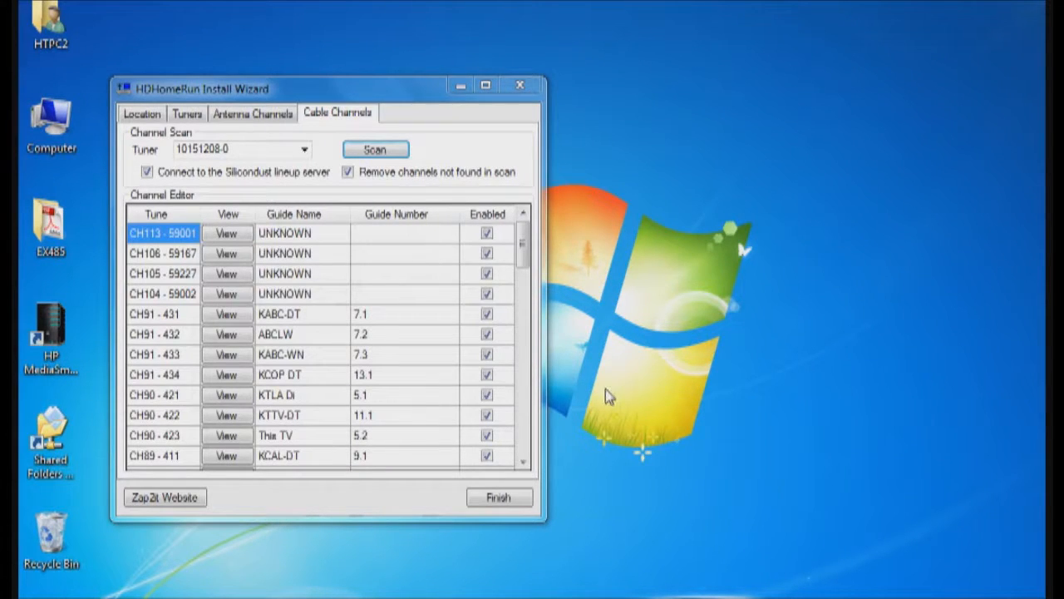
pyautogui.moveTo(605, 420)
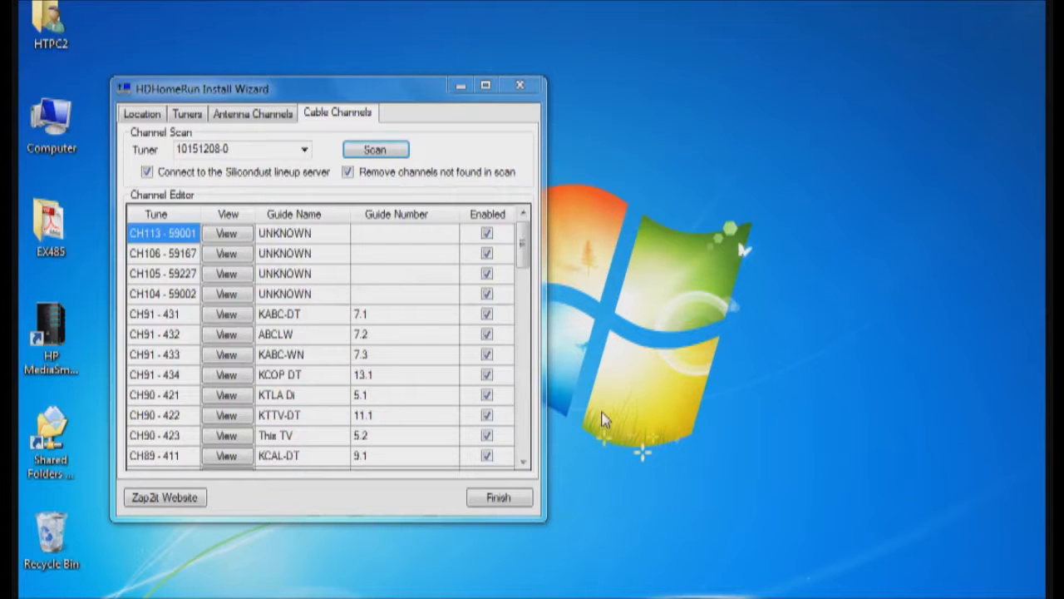
pyautogui.moveTo(387, 438)
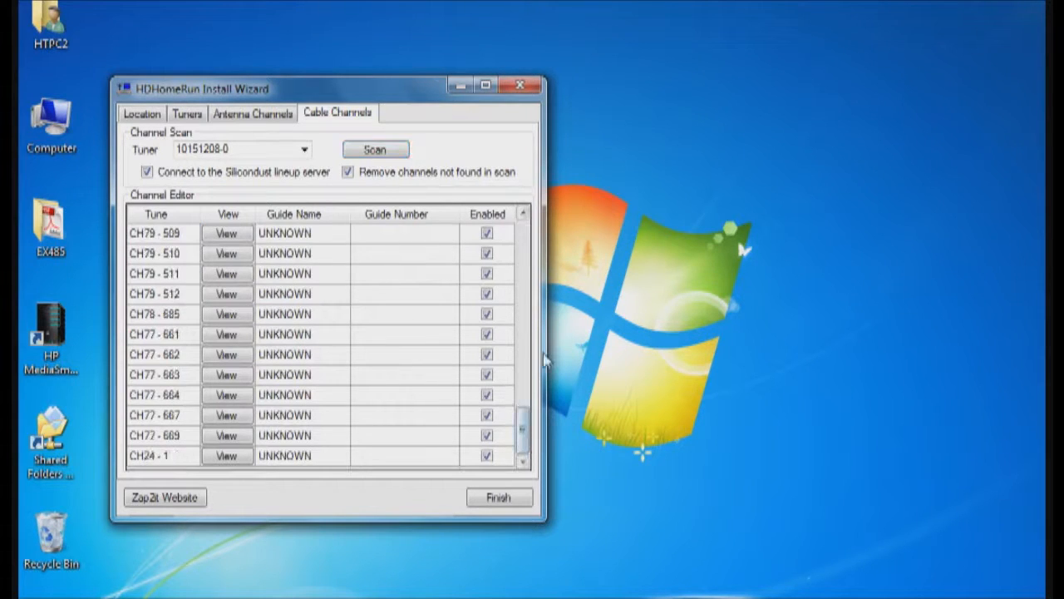
pyautogui.scroll(3)
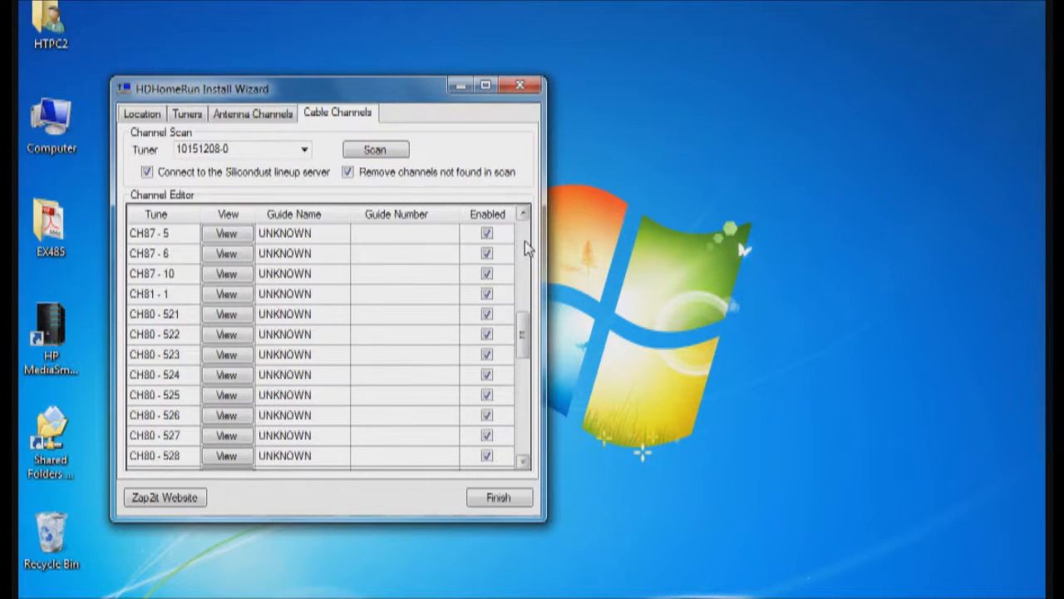
pyautogui.scroll(3)
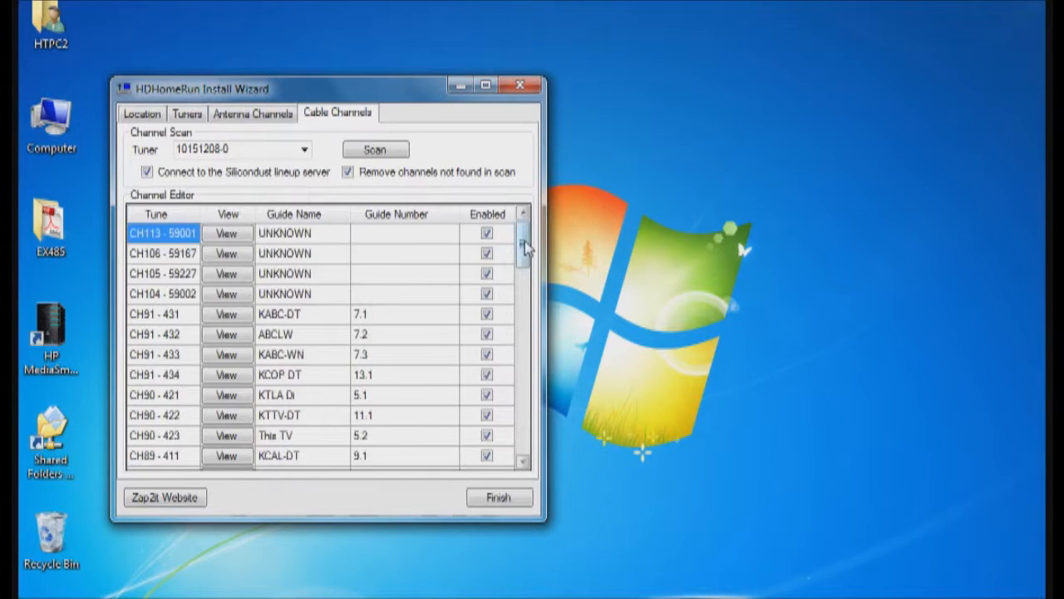
# Switch to a different tuner and complete the install wizard.
pyautogui.click(304, 149)
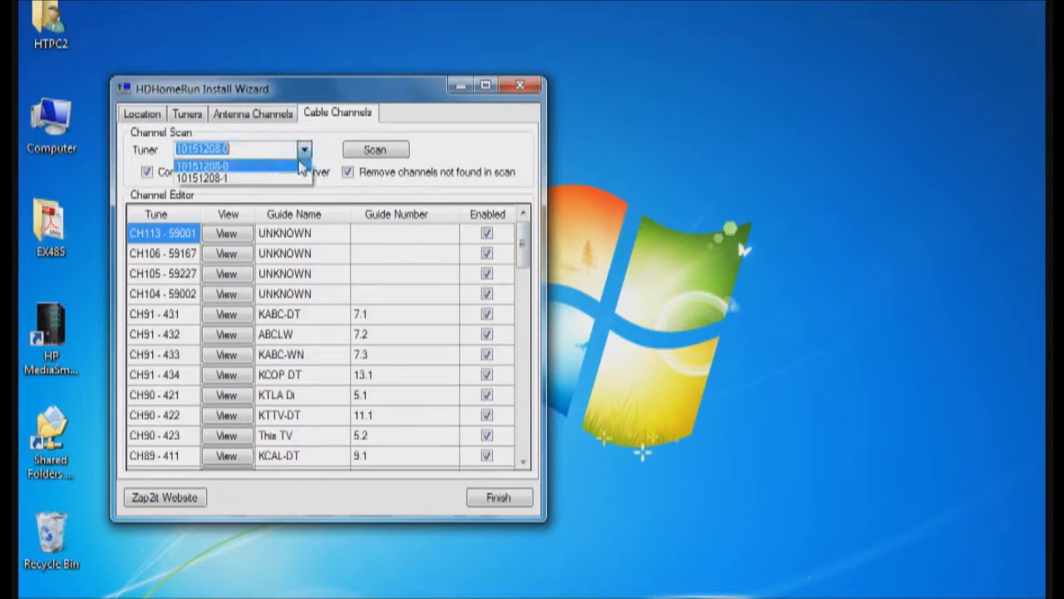
pyautogui.click(233, 177)
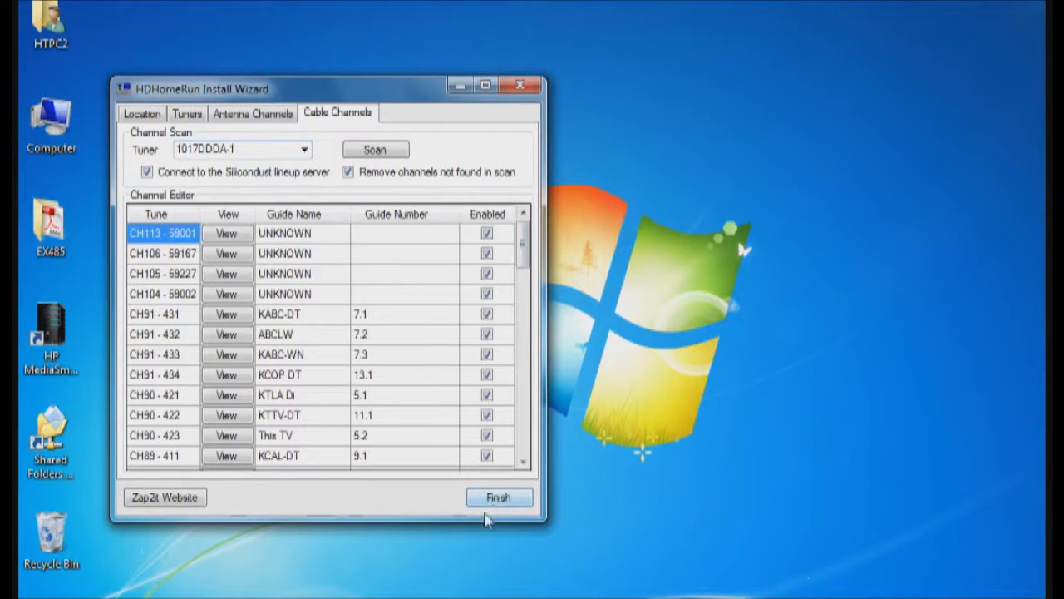
pyautogui.click(499, 497)
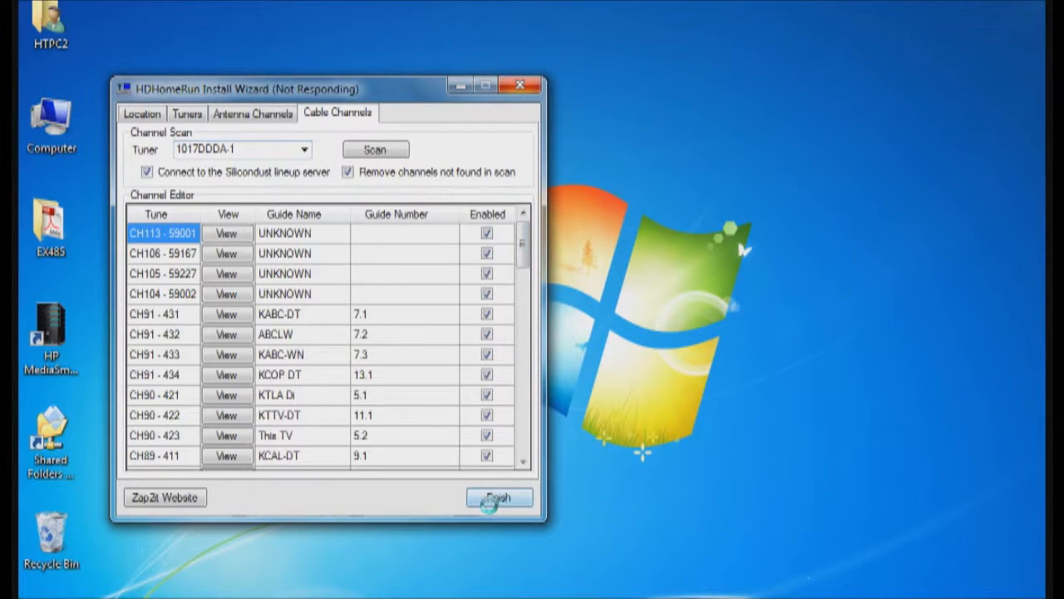